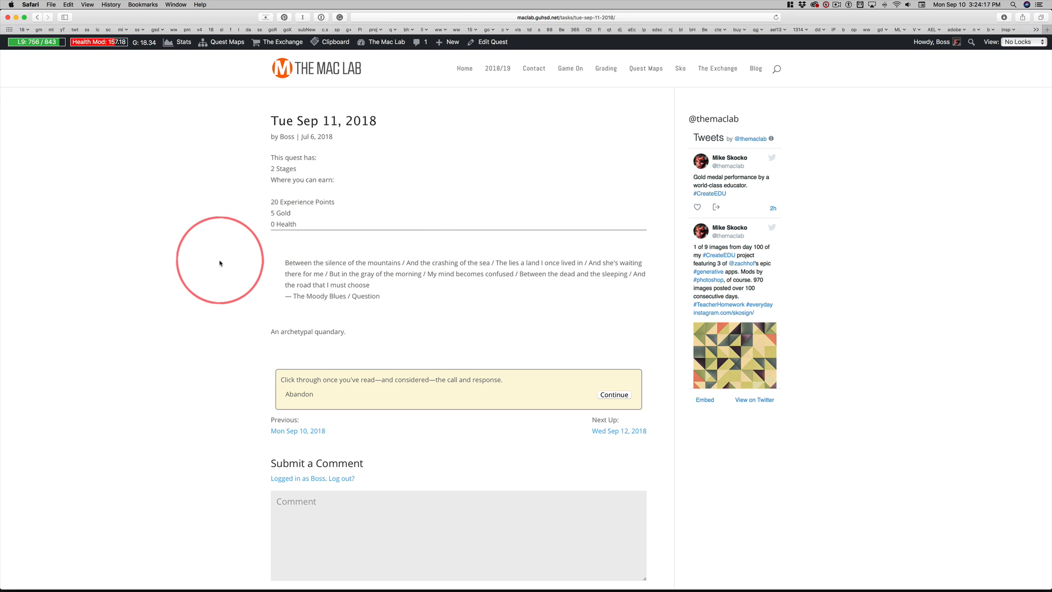
{"action": "mouse_move", "coordinate": [307, 350]}
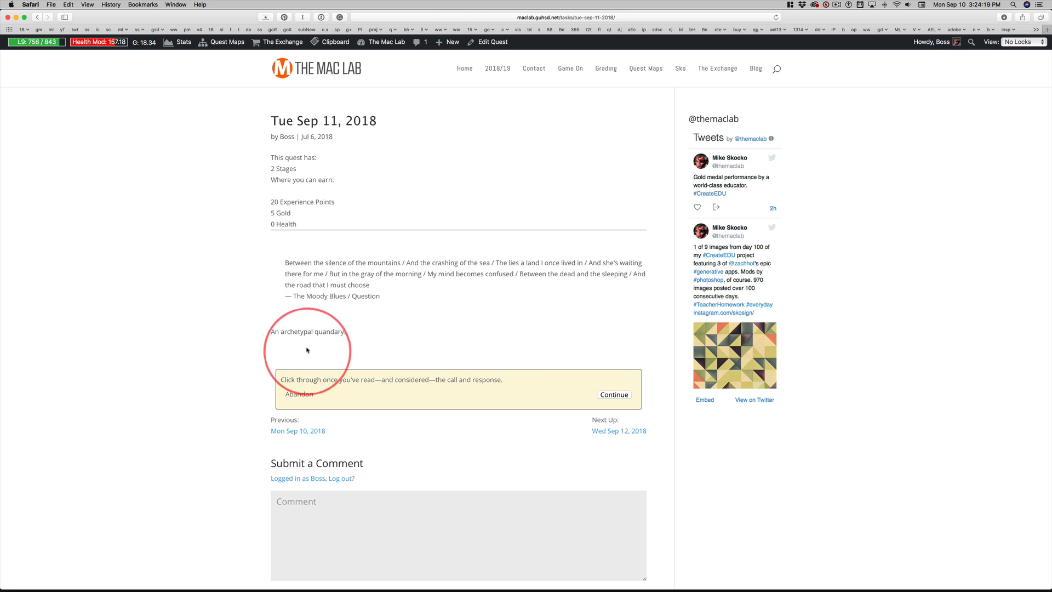
{"action": "mouse_move", "coordinate": [500, 299]}
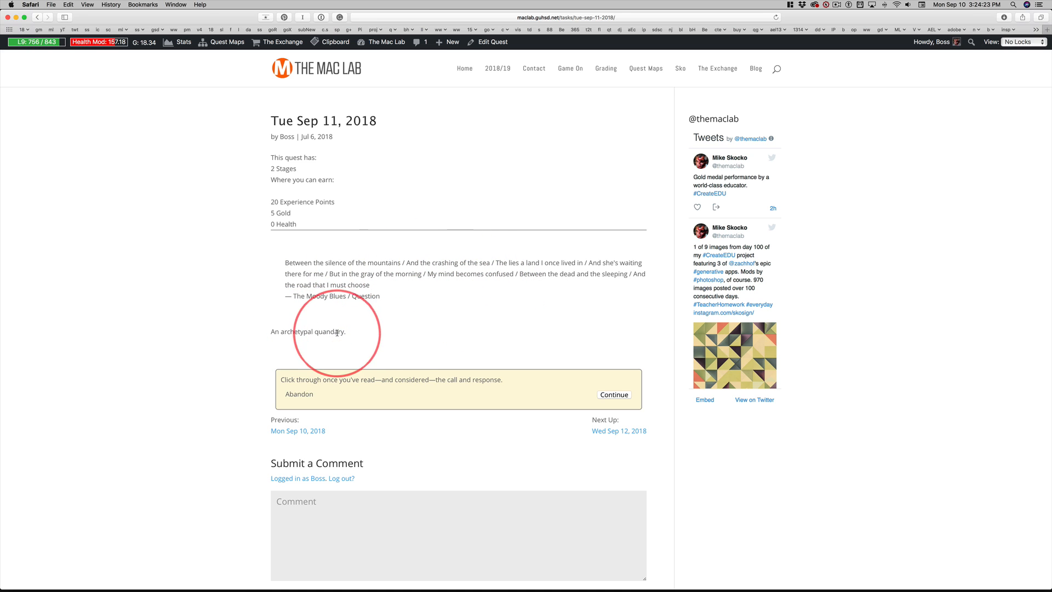
{"action": "mouse_move", "coordinate": [460, 309]}
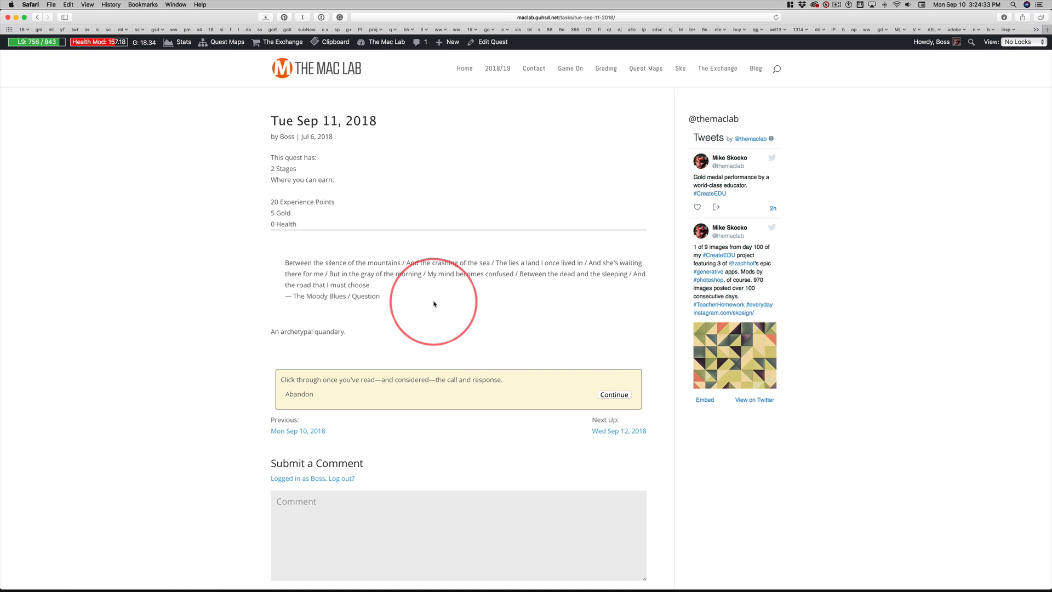
{"action": "mouse_move", "coordinate": [609, 290]}
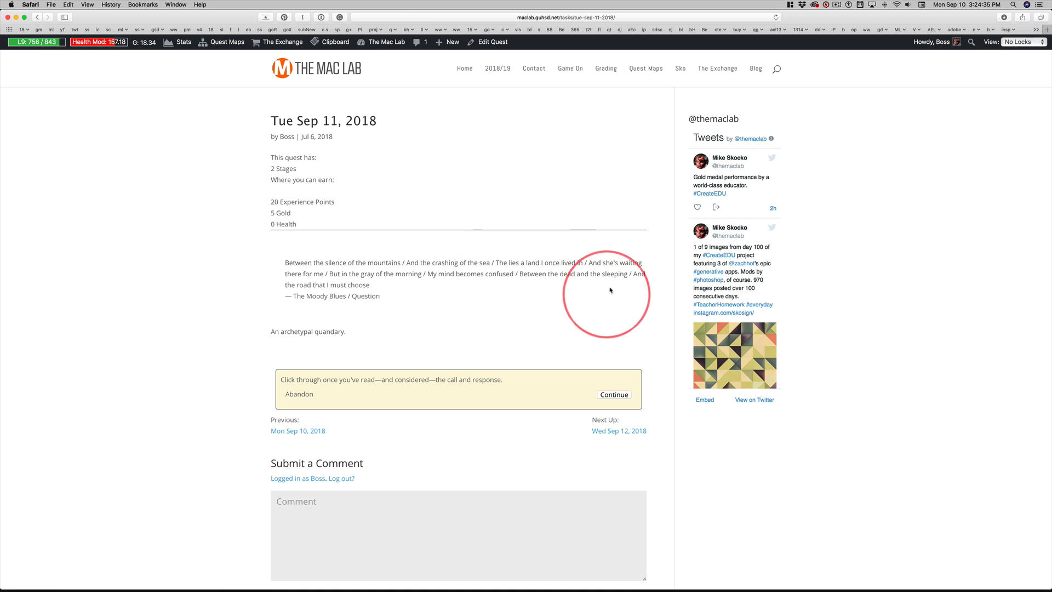
{"action": "mouse_move", "coordinate": [259, 267]}
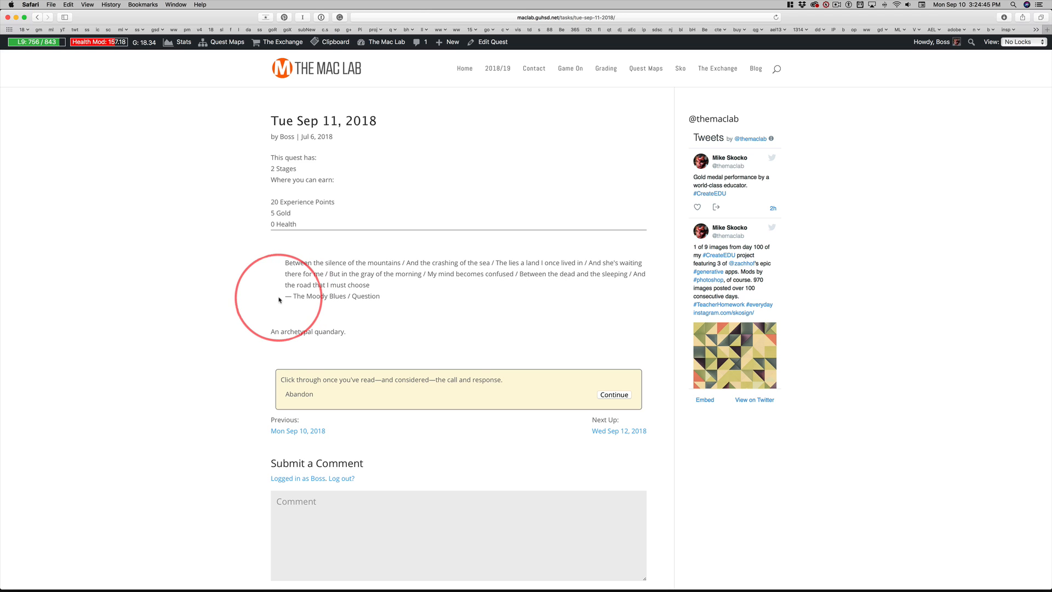
{"action": "mouse_move", "coordinate": [536, 335]}
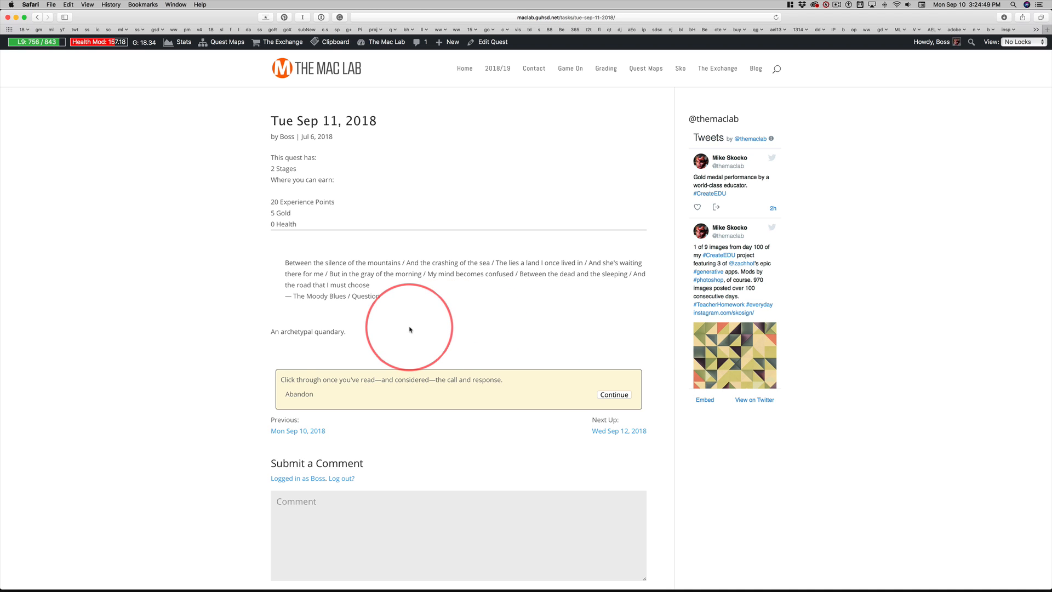
{"action": "mouse_move", "coordinate": [410, 326]}
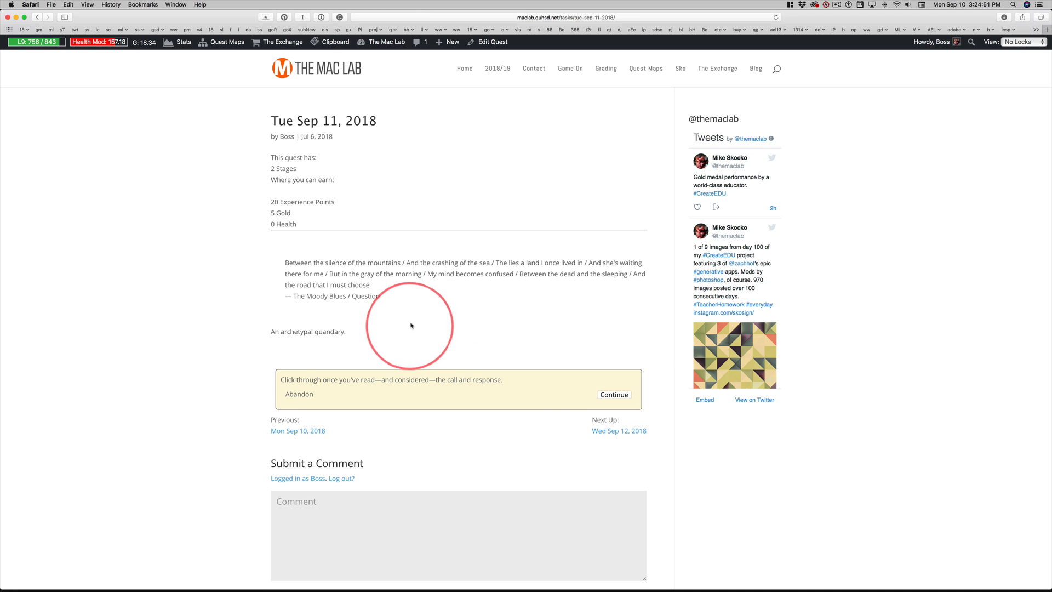
{"action": "mouse_move", "coordinate": [499, 334]}
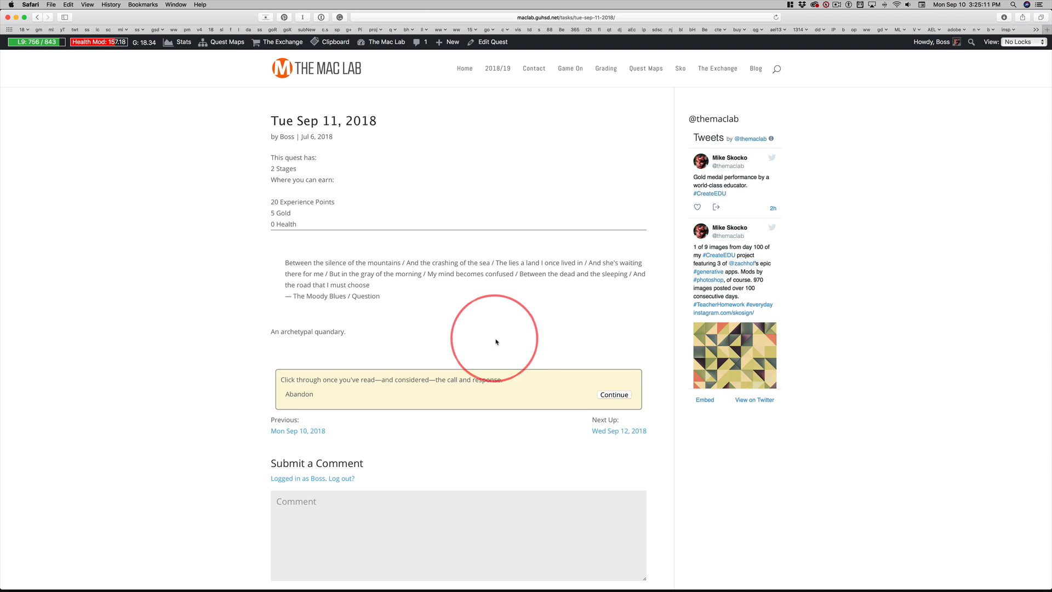
{"action": "mouse_move", "coordinate": [488, 335]}
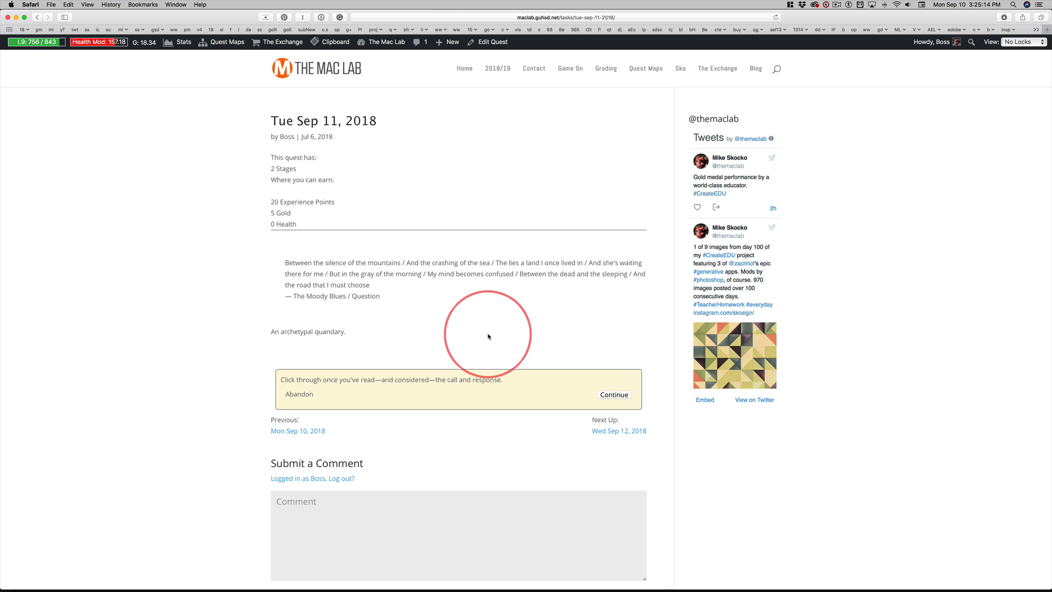